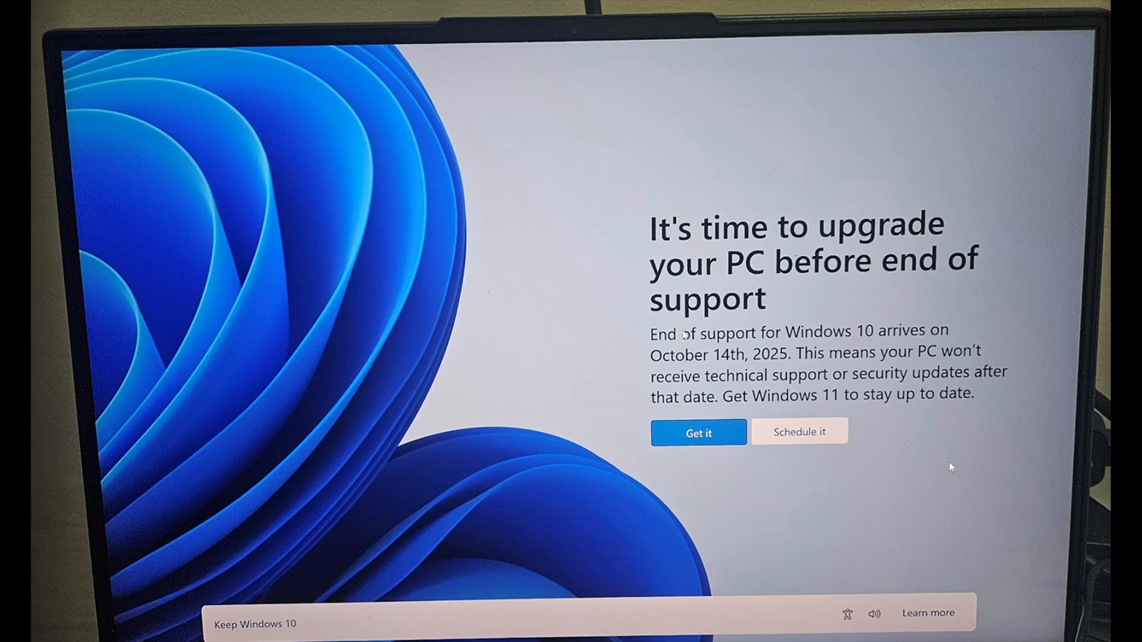
mouse_move(213, 308)
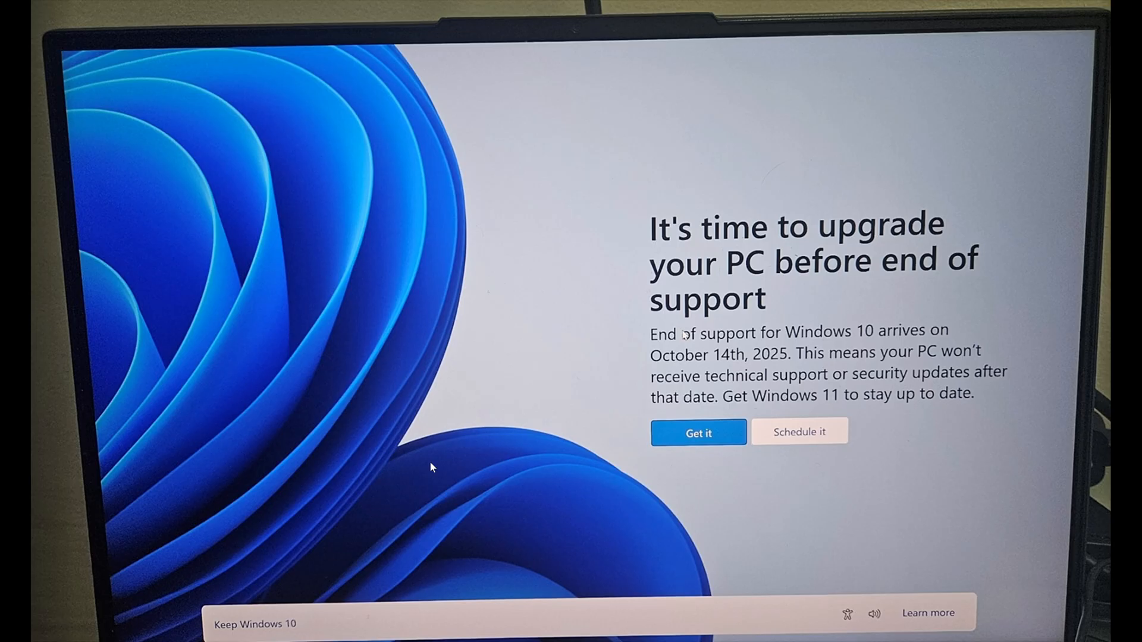
mouse_move(428, 555)
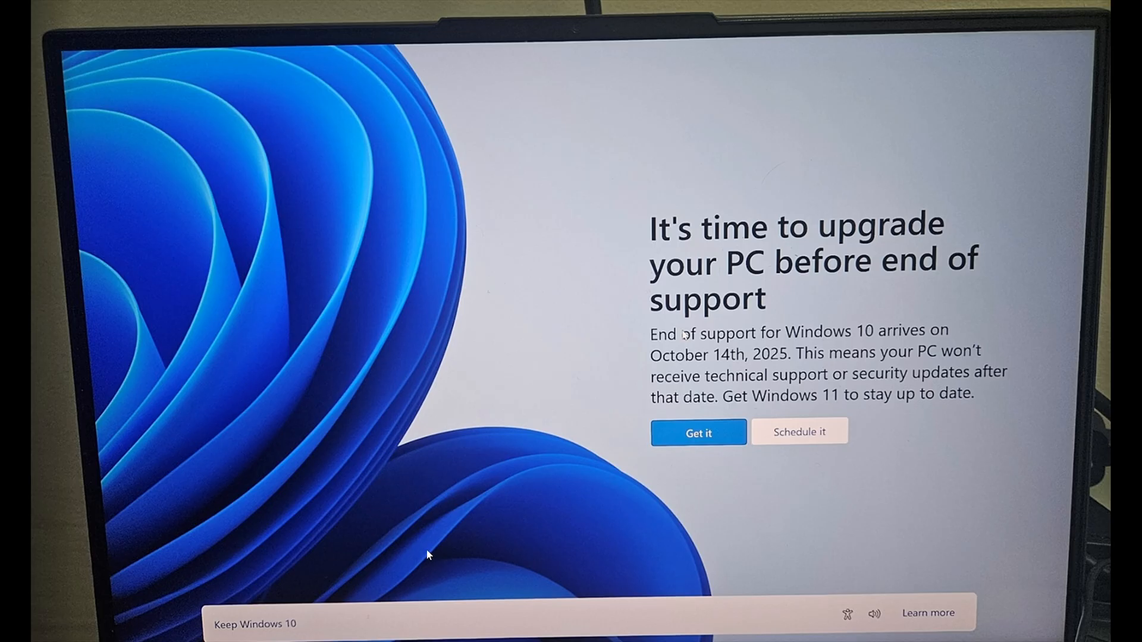
mouse_move(393, 545)
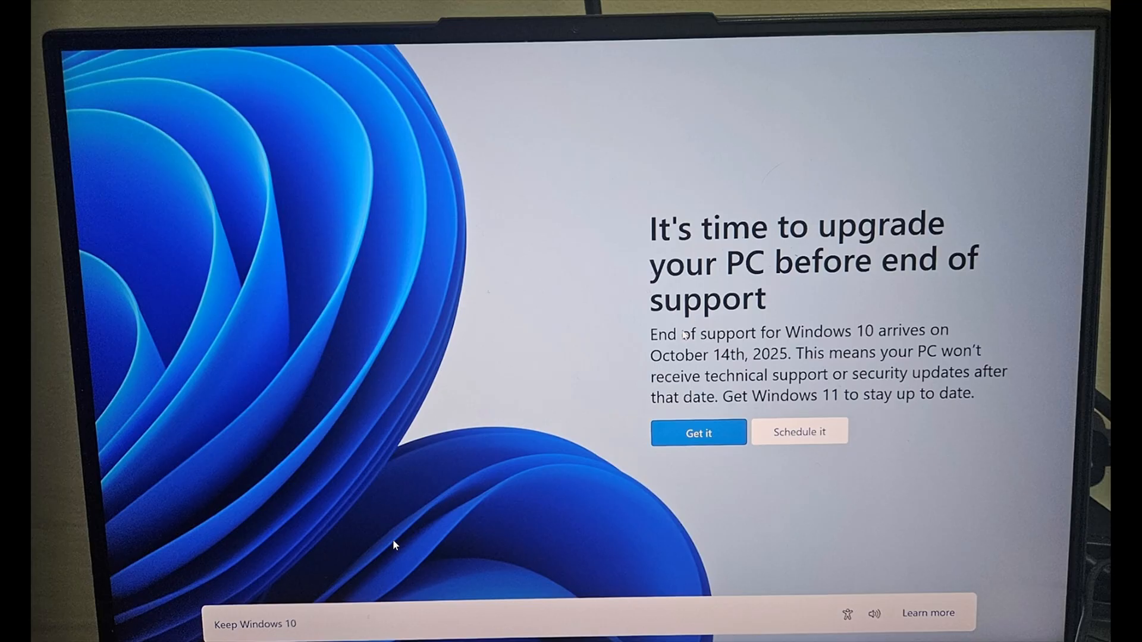
mouse_move(263, 593)
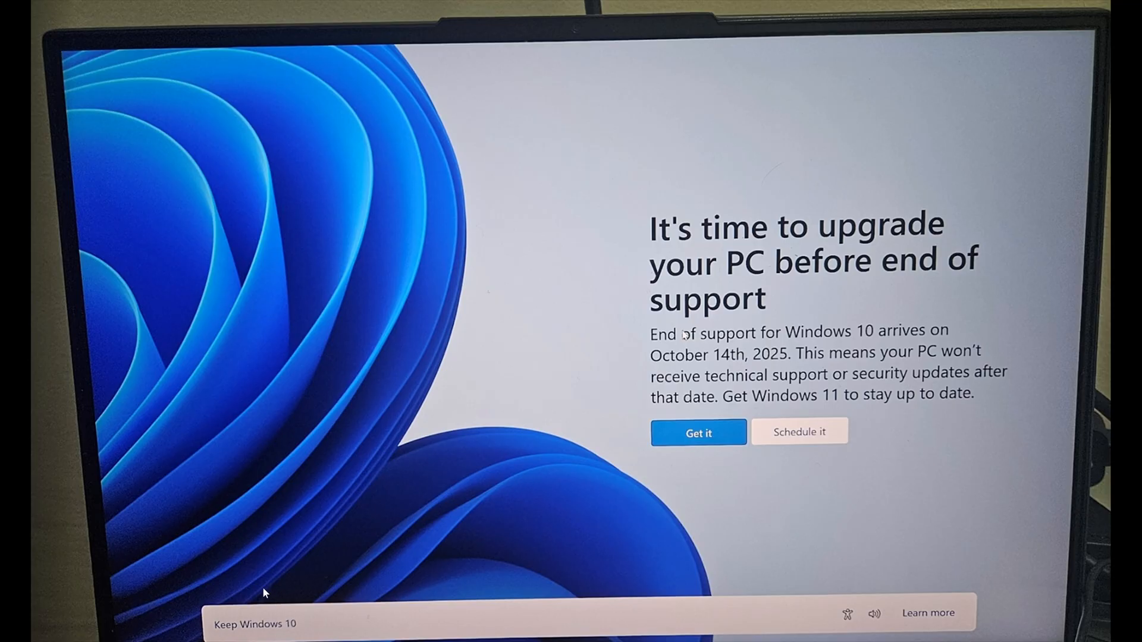
mouse_move(561, 503)
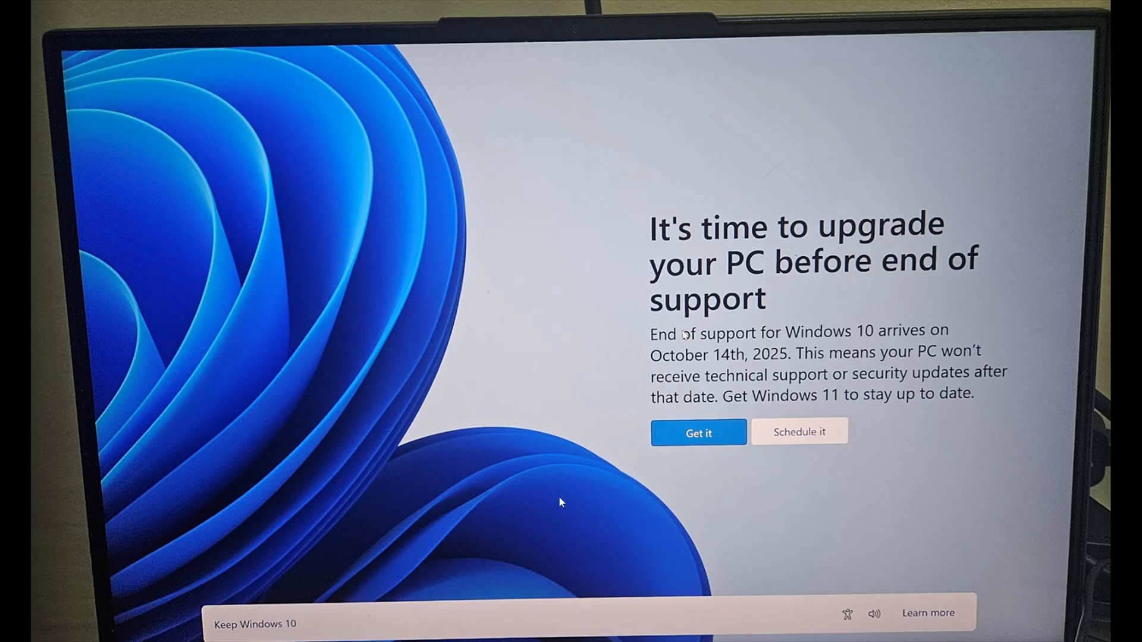
mouse_move(607, 262)
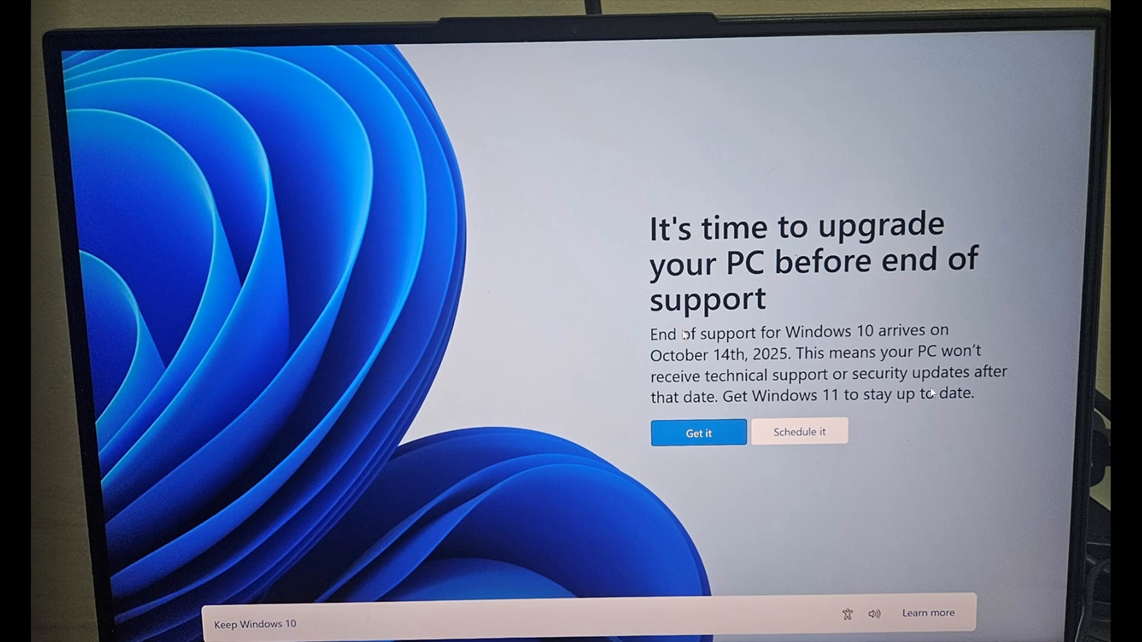
mouse_move(375, 517)
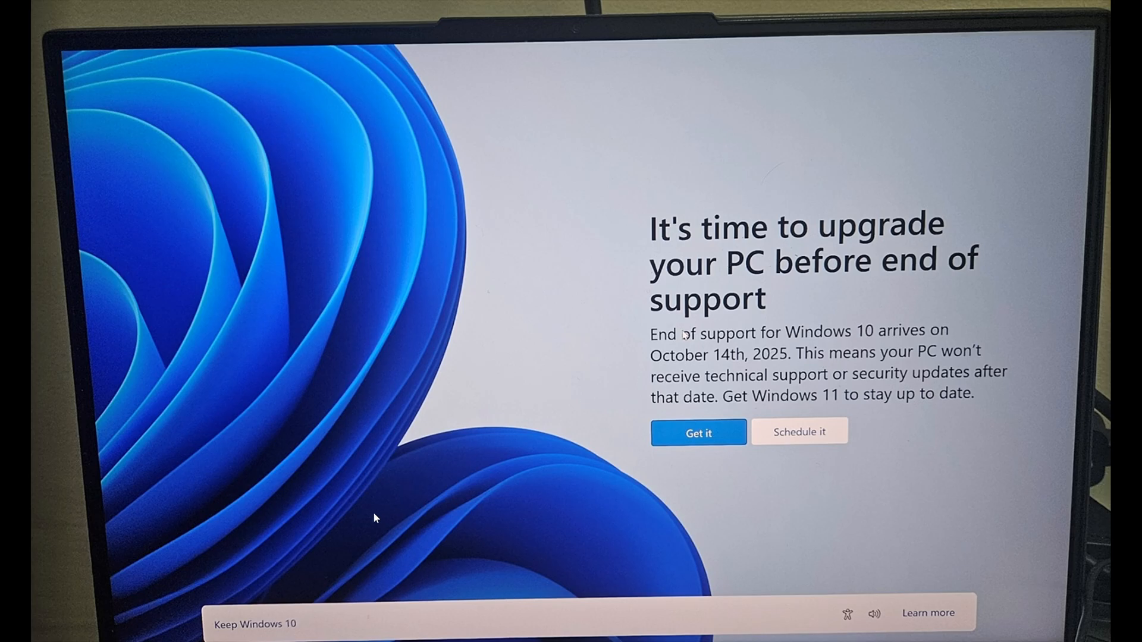
mouse_move(260, 629)
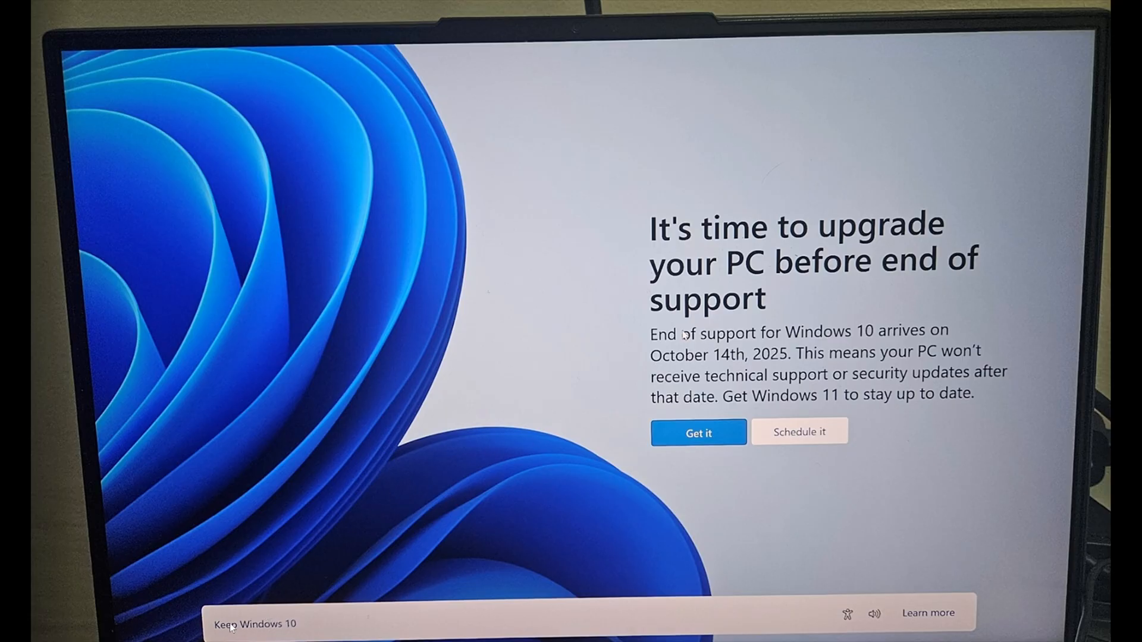
mouse_move(590, 477)
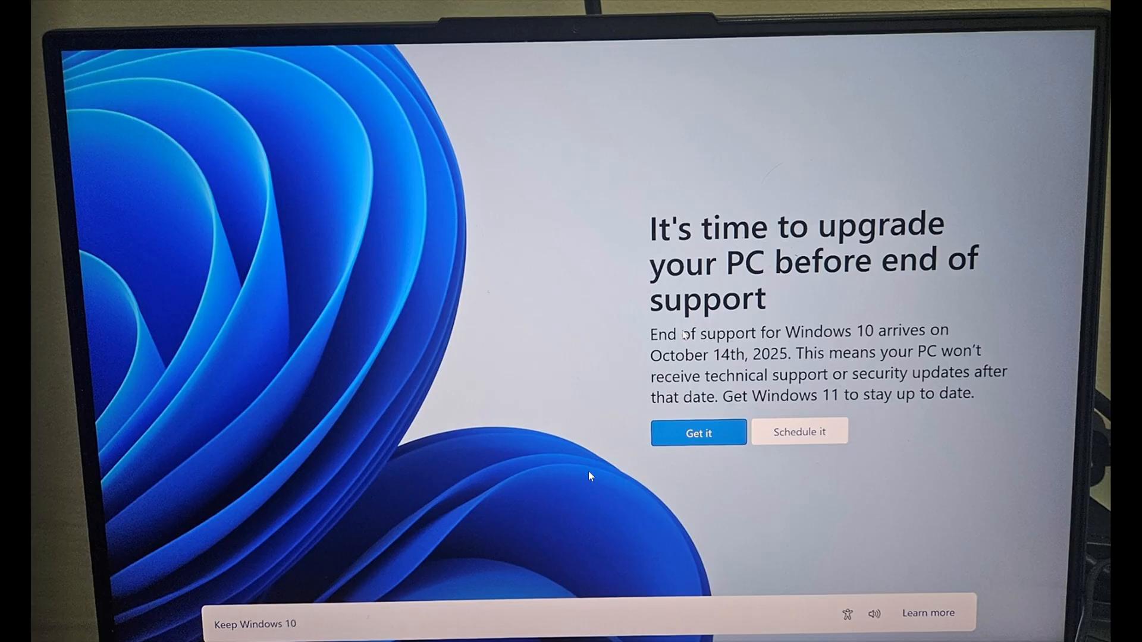
mouse_move(554, 535)
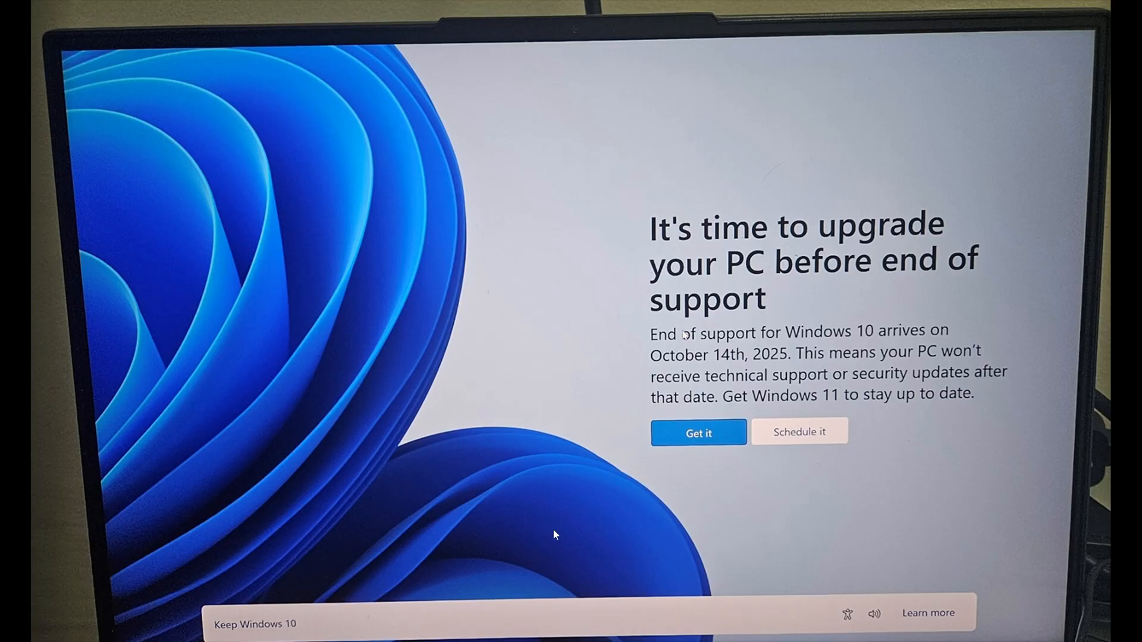
mouse_move(392, 175)
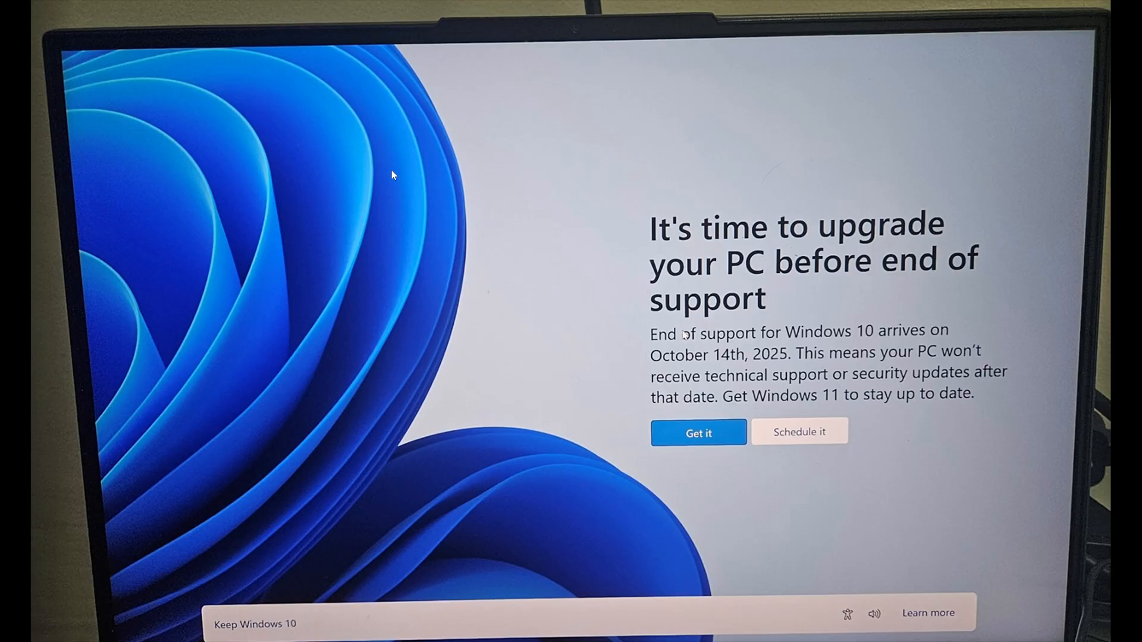
mouse_move(867, 497)
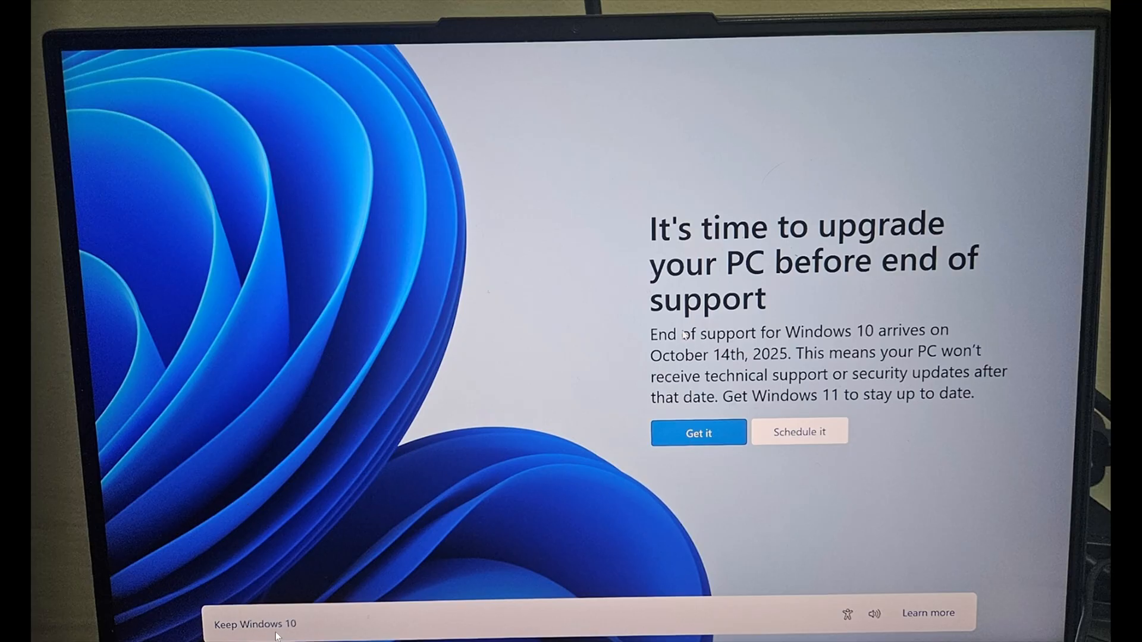
mouse_move(528, 543)
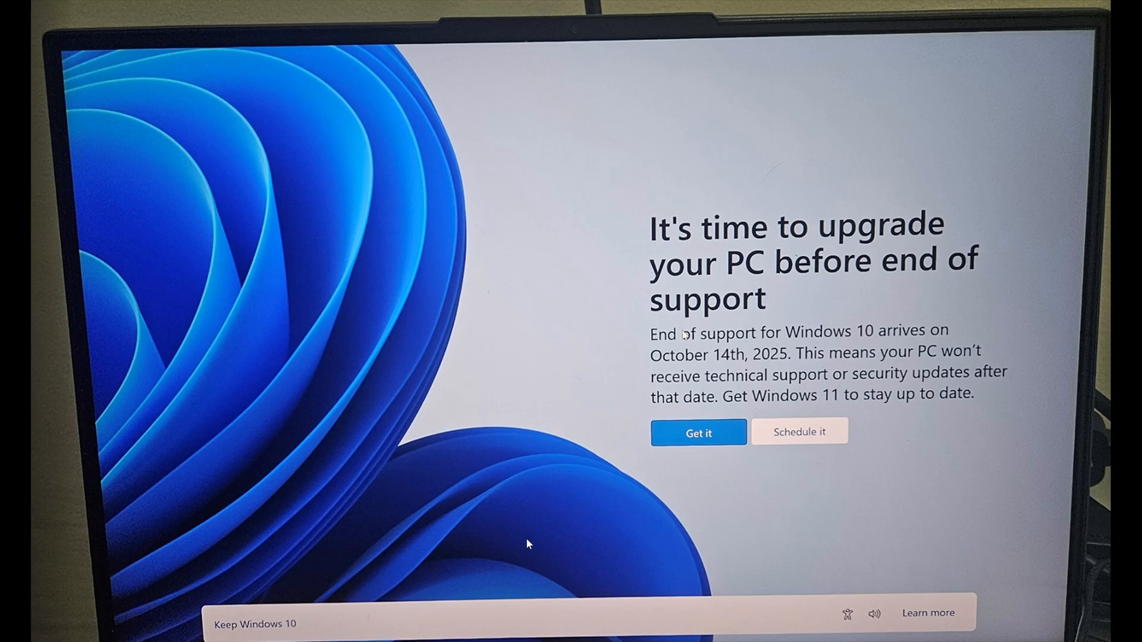
mouse_move(582, 498)
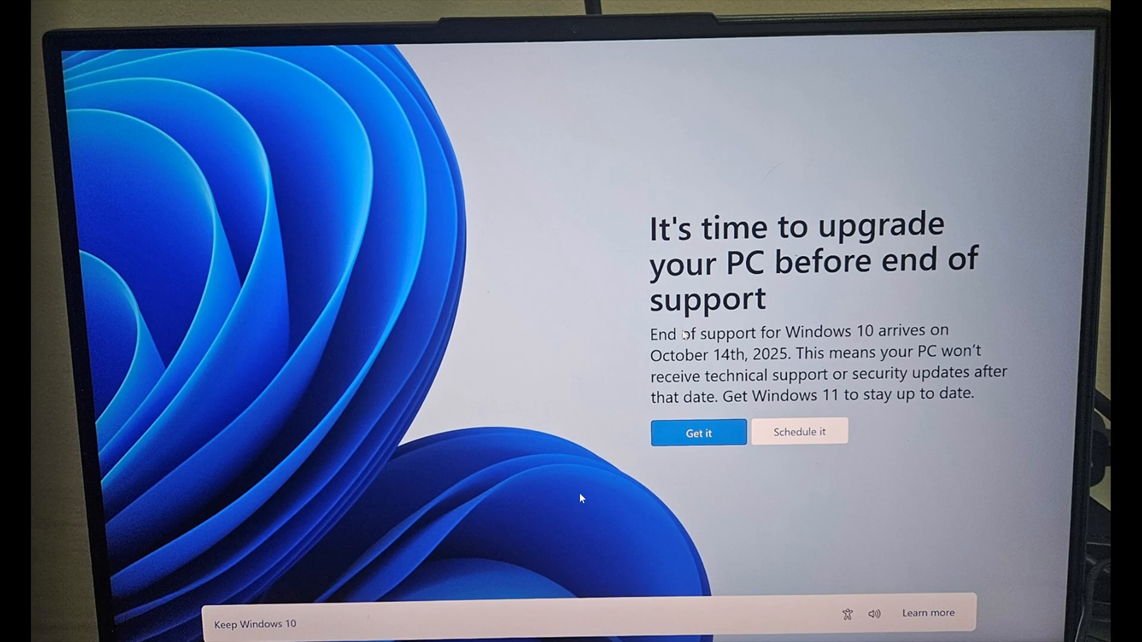
mouse_move(727, 417)
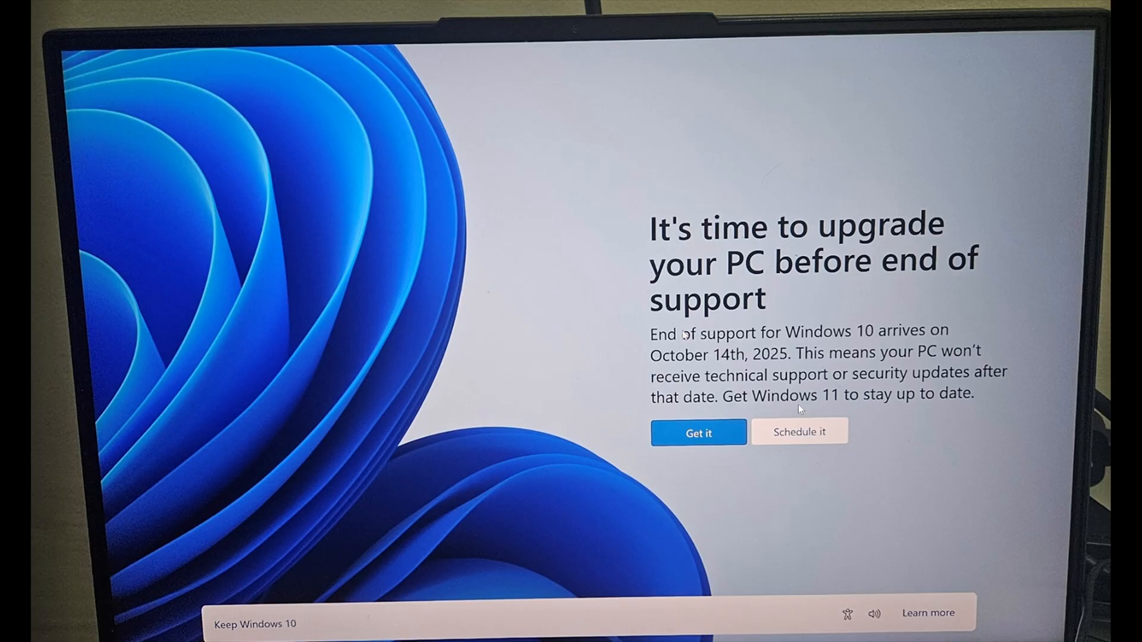
mouse_move(231, 461)
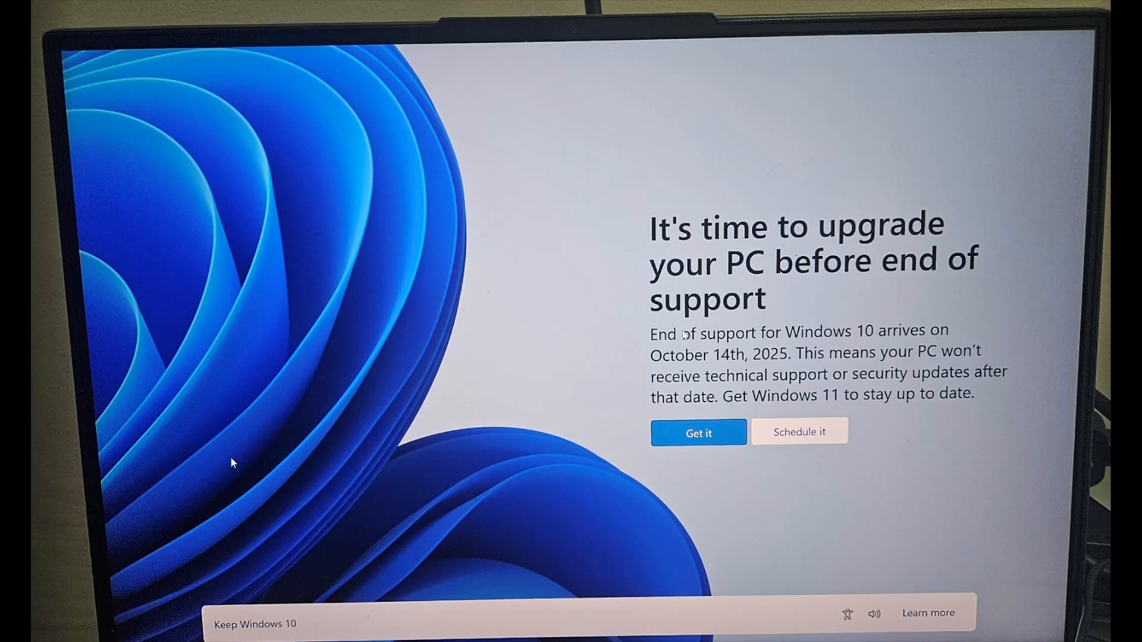
mouse_move(414, 603)
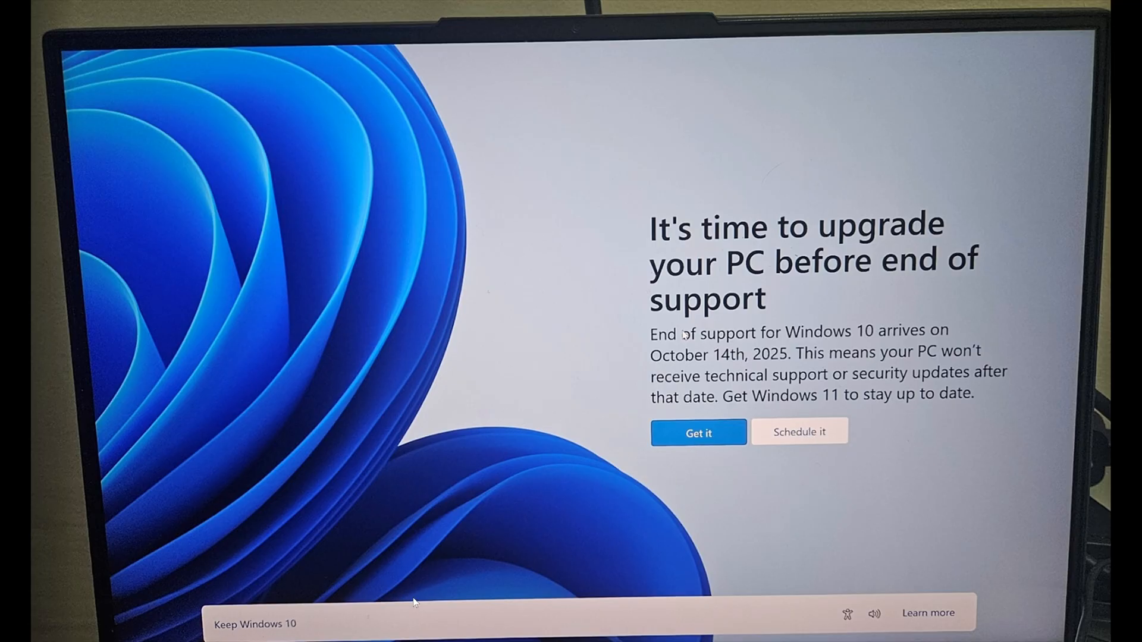
mouse_move(856, 501)
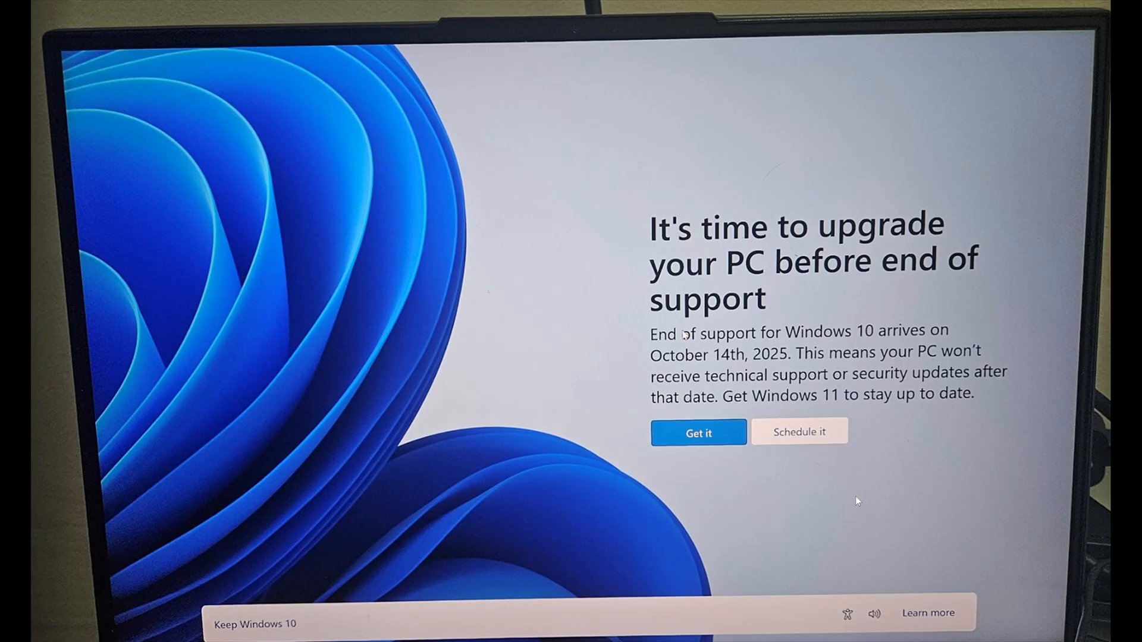
mouse_move(821, 544)
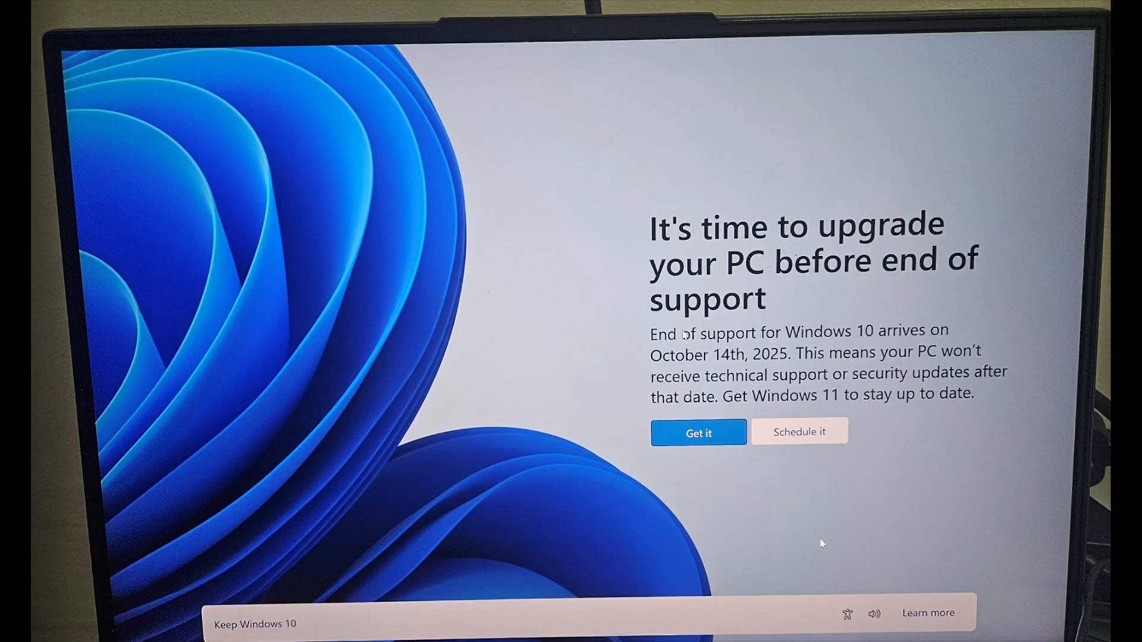
mouse_move(837, 548)
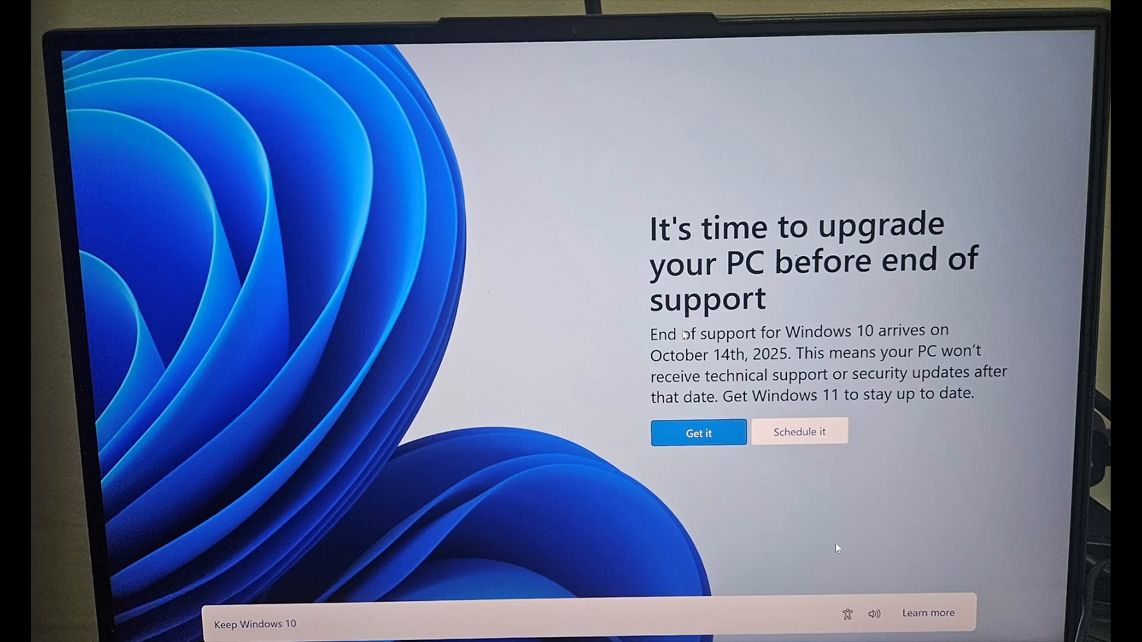
mouse_move(818, 539)
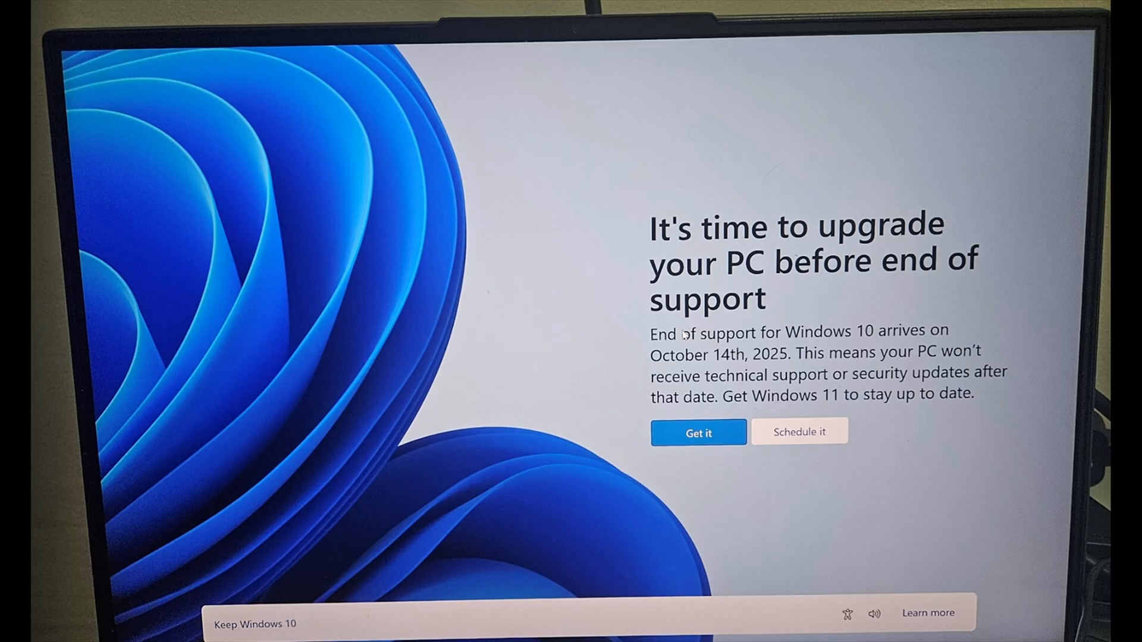
mouse_move(555, 520)
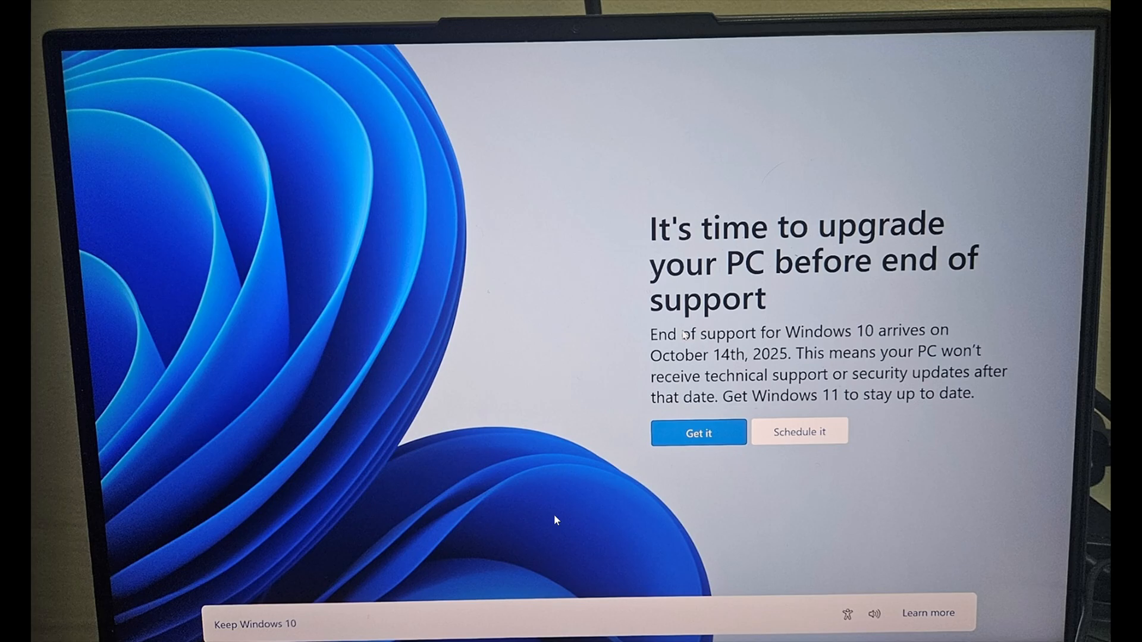
mouse_move(680, 523)
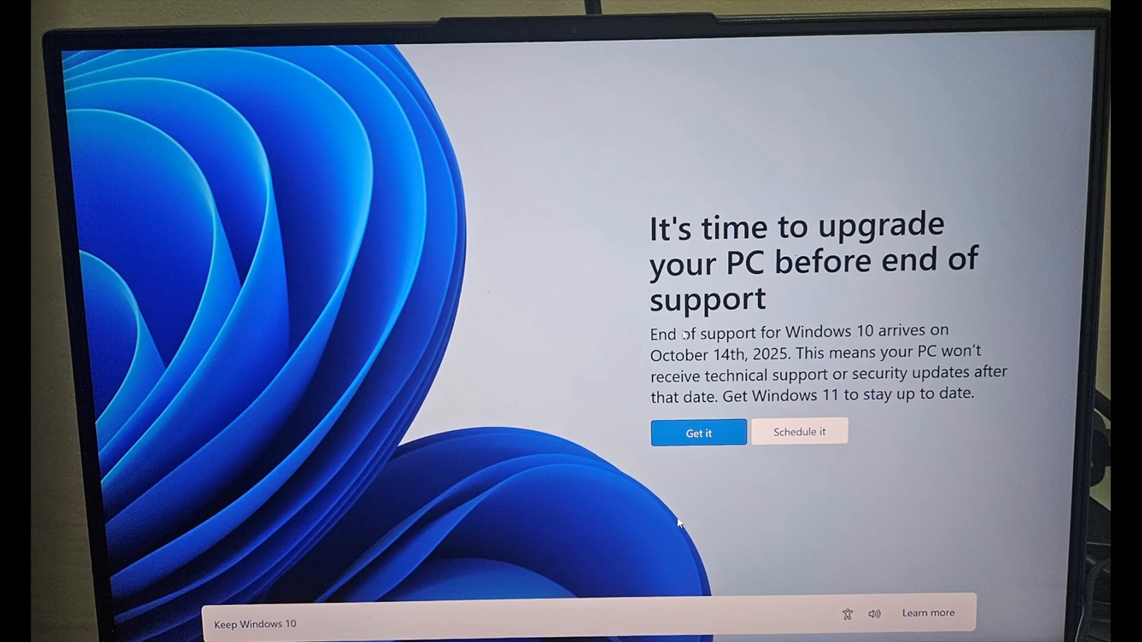
mouse_move(718, 416)
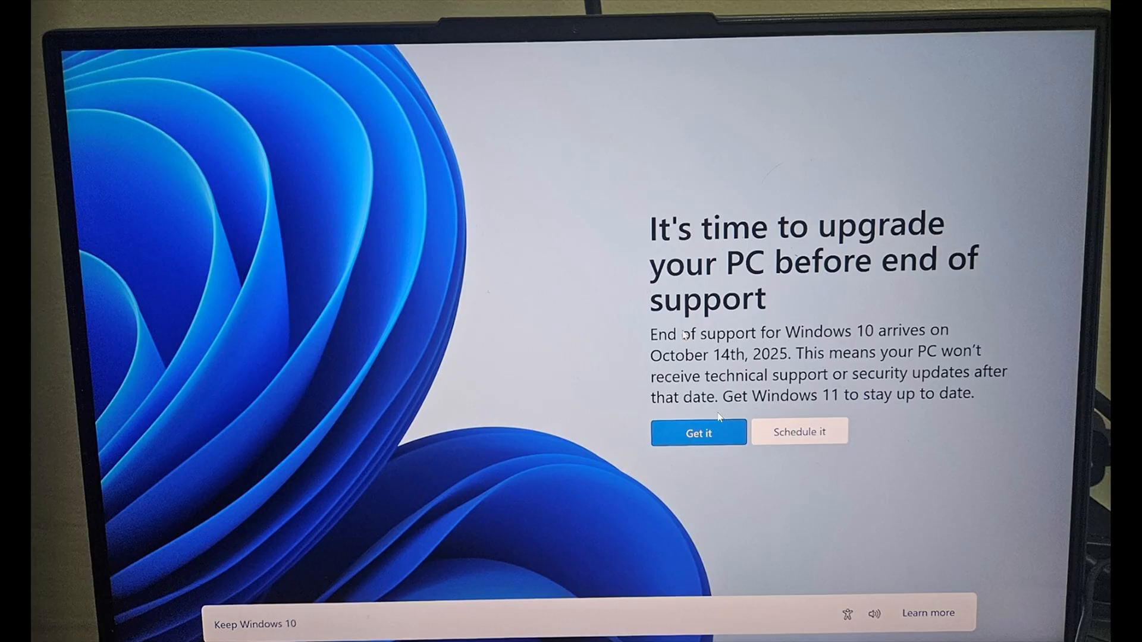
mouse_move(547, 468)
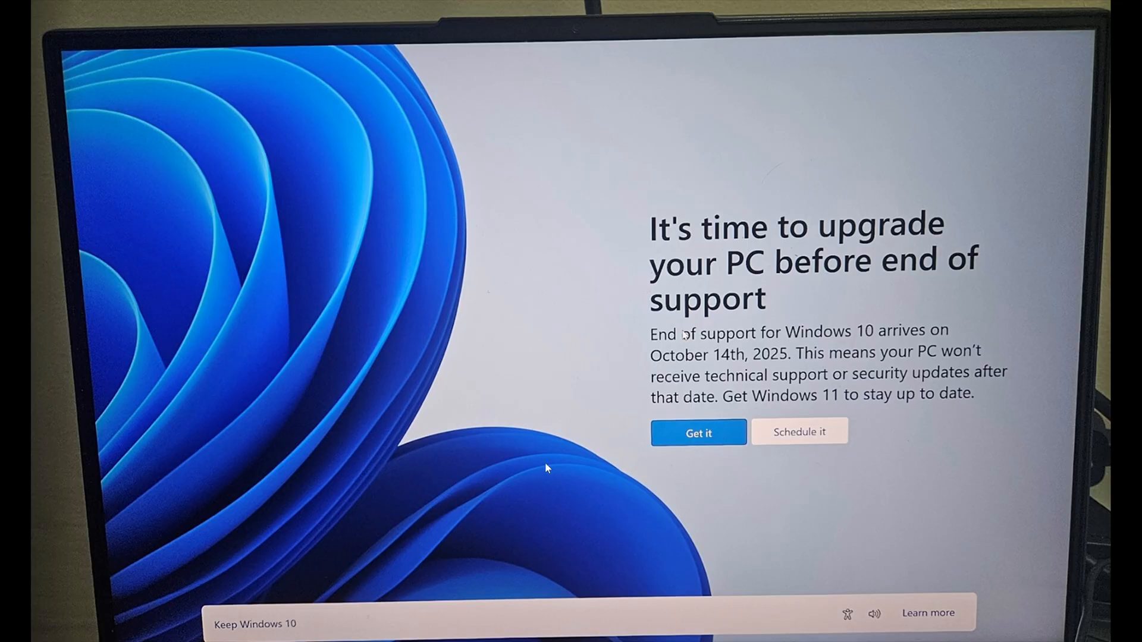
mouse_move(581, 496)
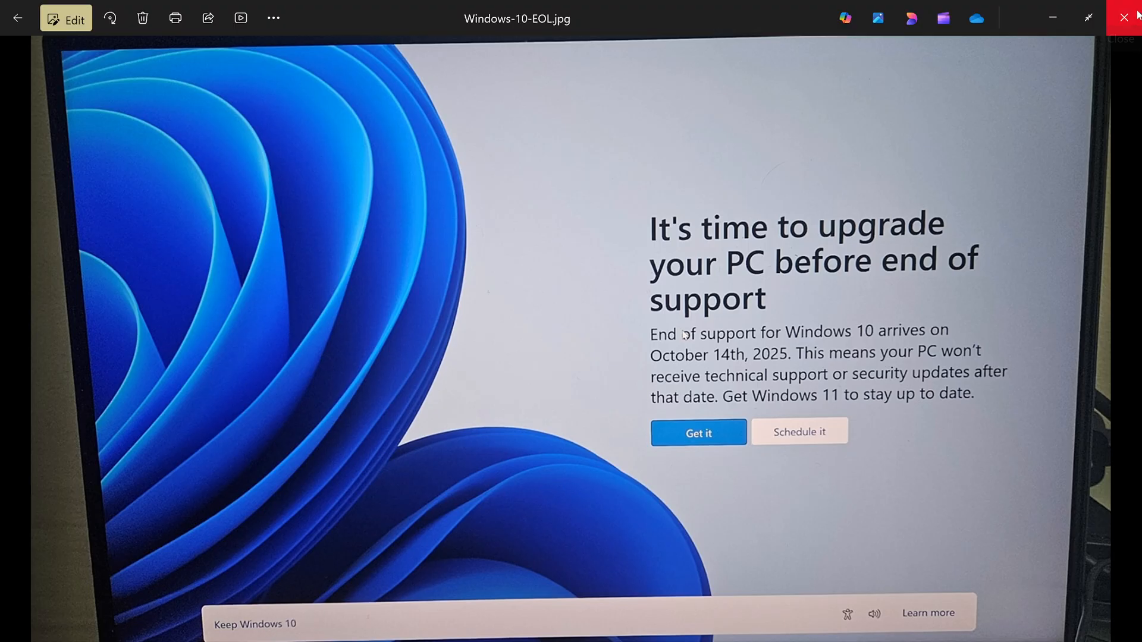
Close Windows-10-EOL.jpg in Photos, leaving the desktop visible
click(1122, 17)
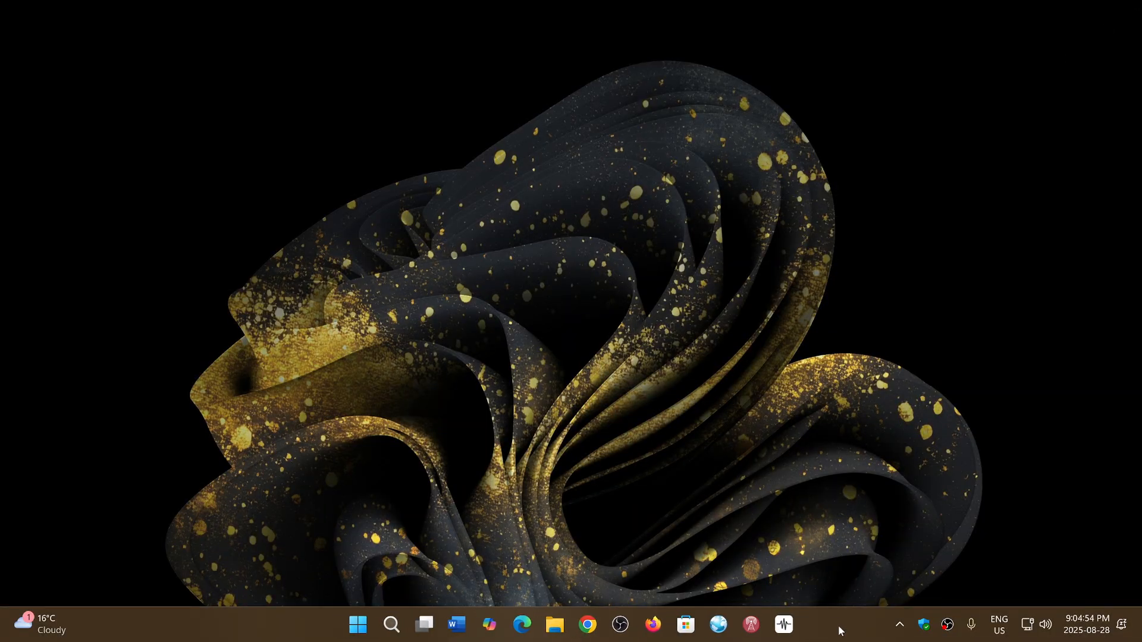